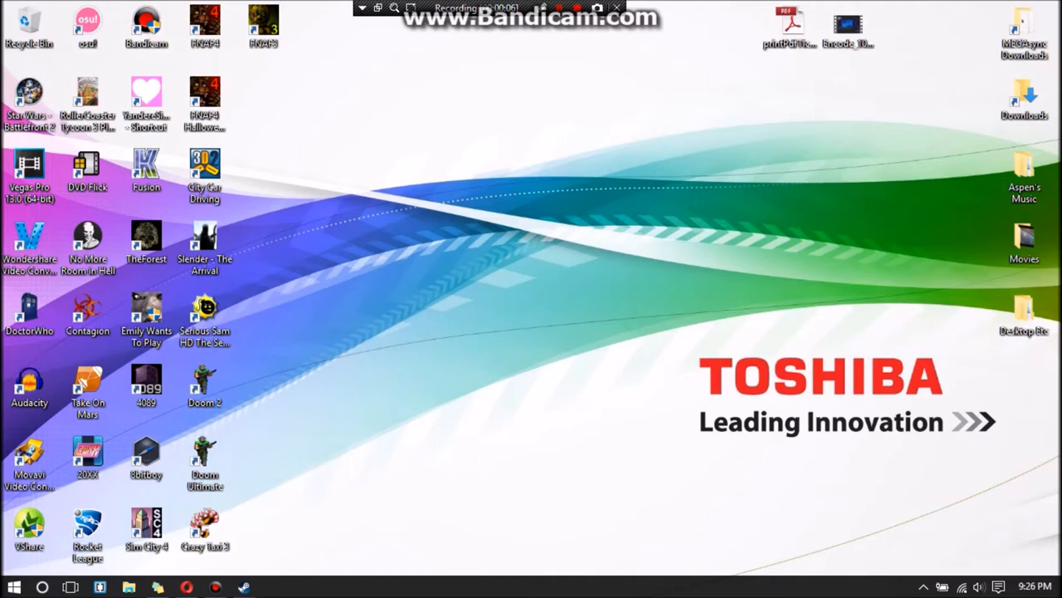
# - Bring up the Steam library, where osu! appears as a non-Steam shortcut
pyautogui.click(13, 588)
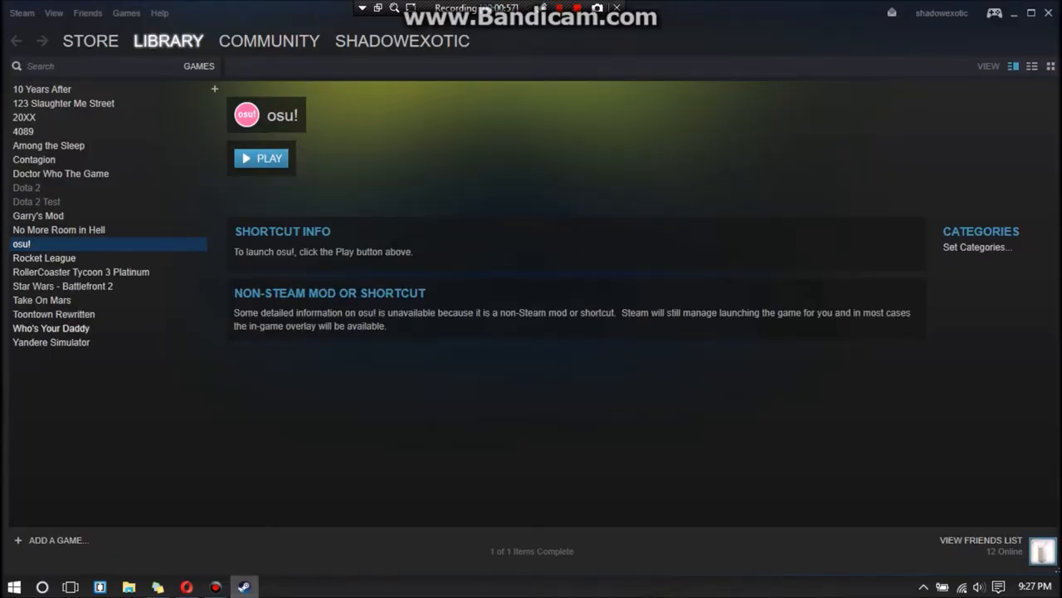
# - Browse the Who's Your Daddy and No More Room in Hell pages, then scroll the friends list
pyautogui.click(50, 328)
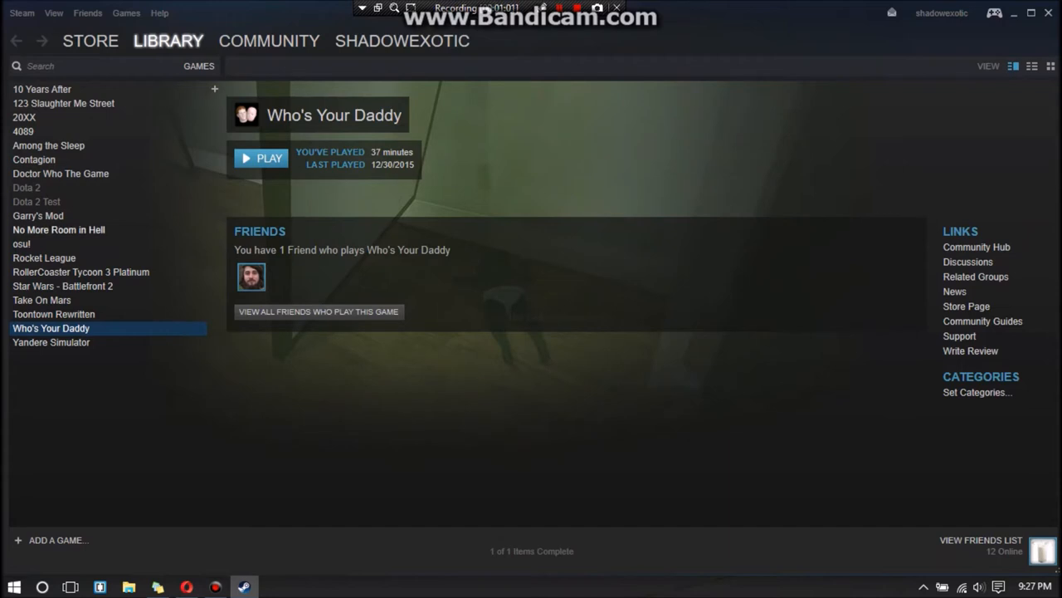
pyautogui.click(58, 229)
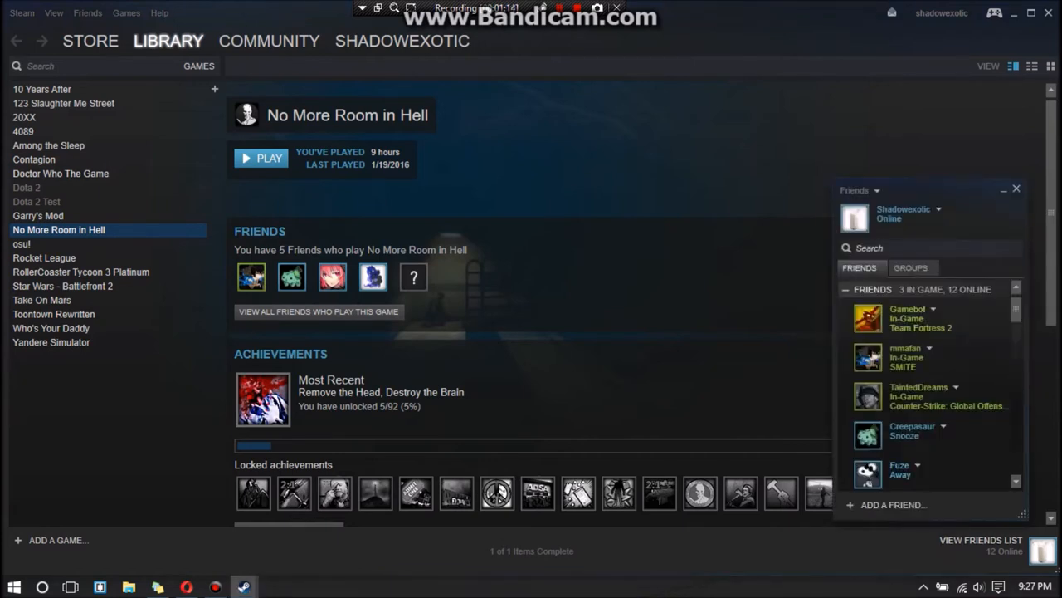
pyautogui.scroll(-3)
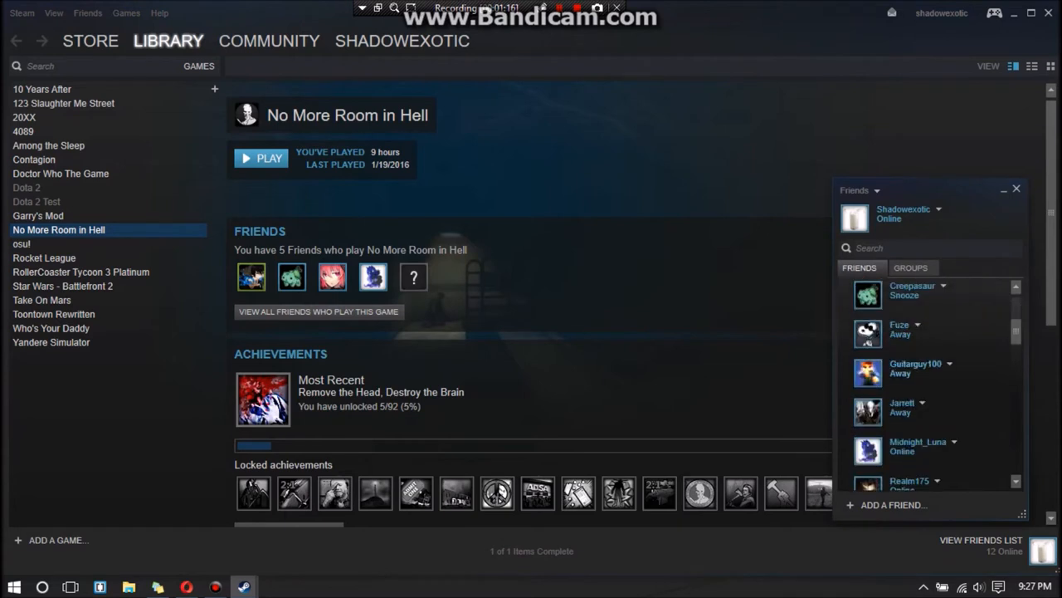
pyautogui.scroll(-3)
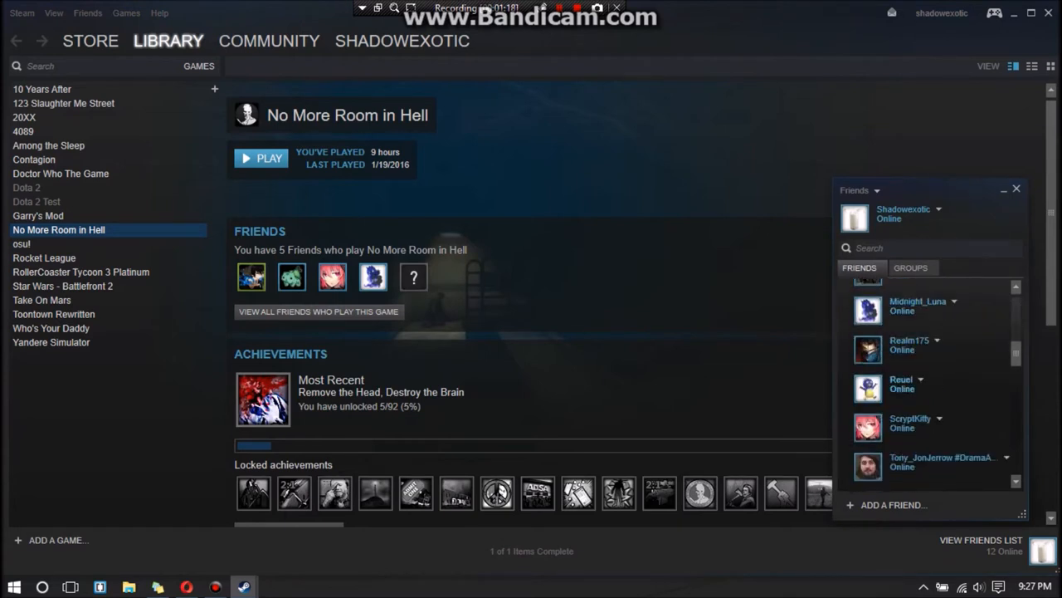
pyautogui.scroll(-3)
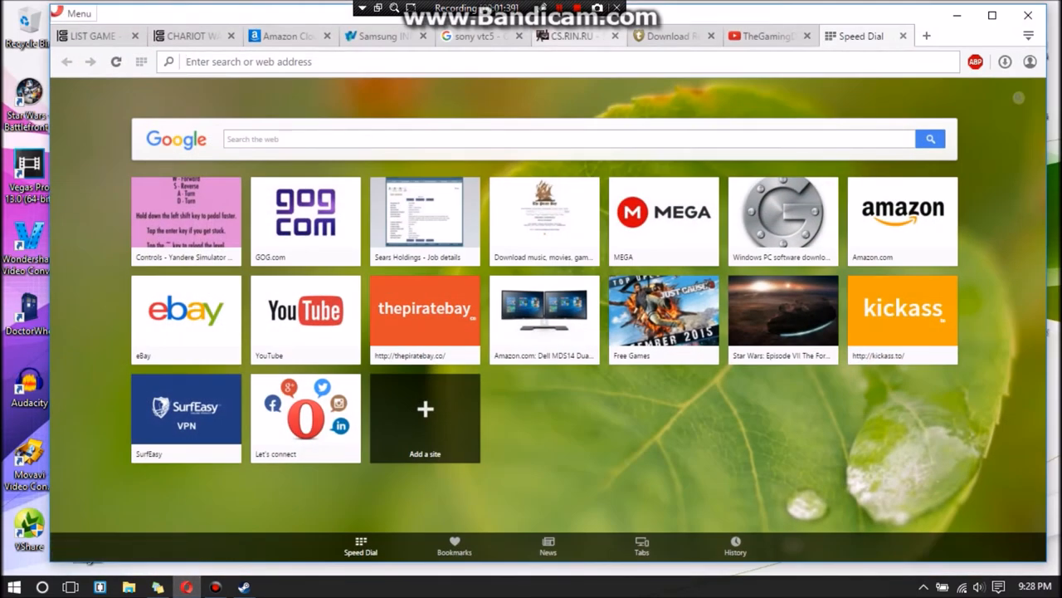
# - Download GreenLuma-3.0.3-Steam006.rar from the CS.RIN.RU release thread
pyautogui.click(573, 35)
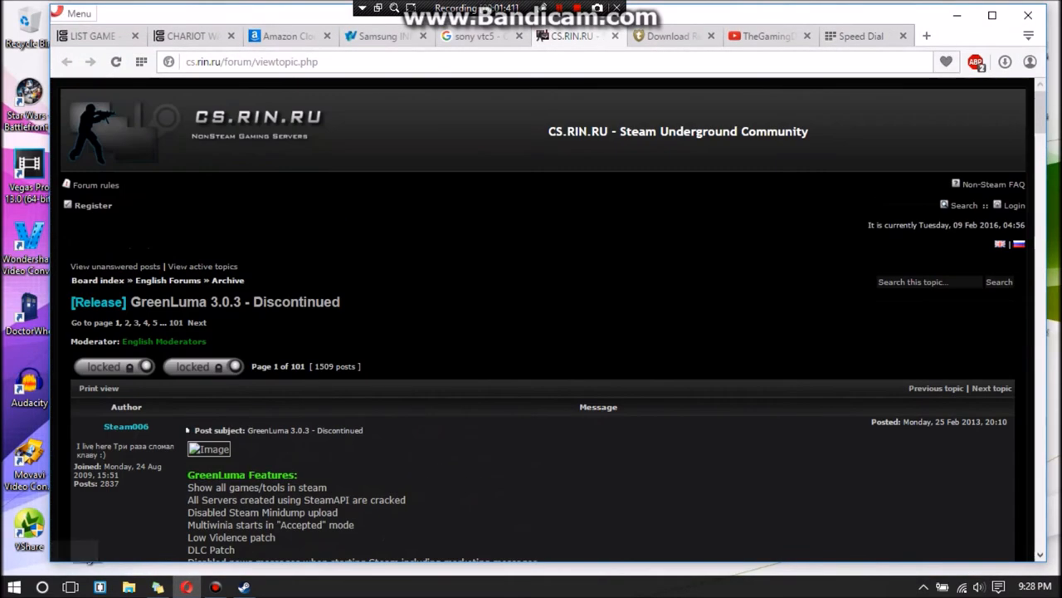
pyautogui.click(286, 61)
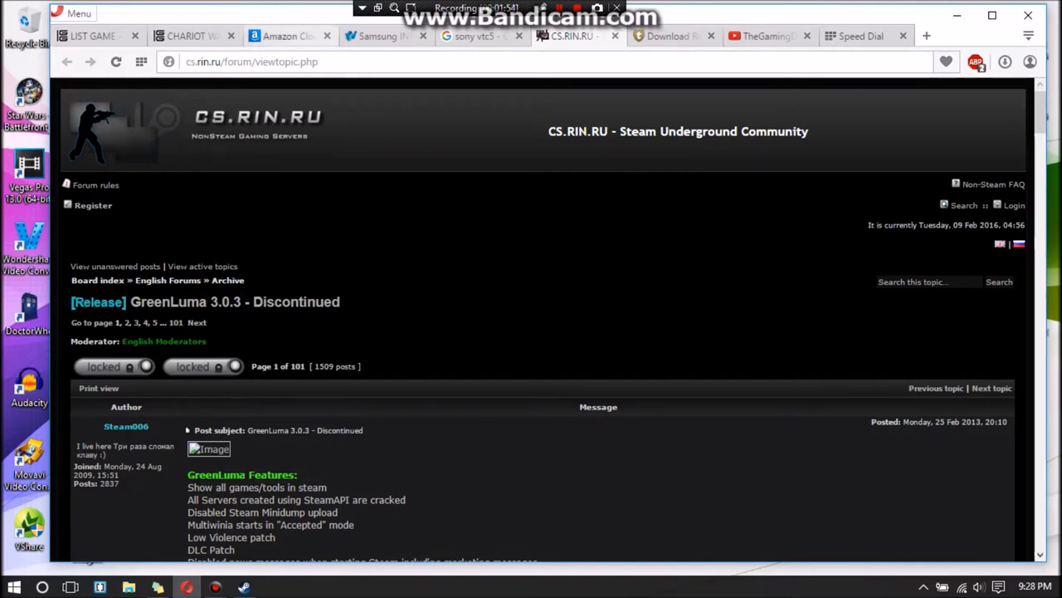
pyautogui.scroll(-3)
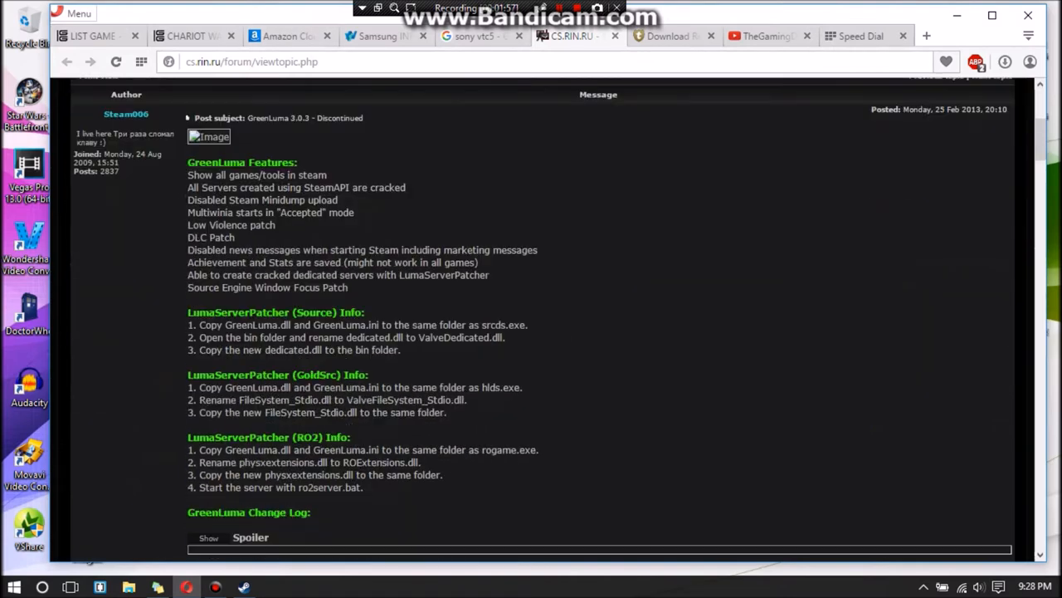
pyautogui.scroll(-3)
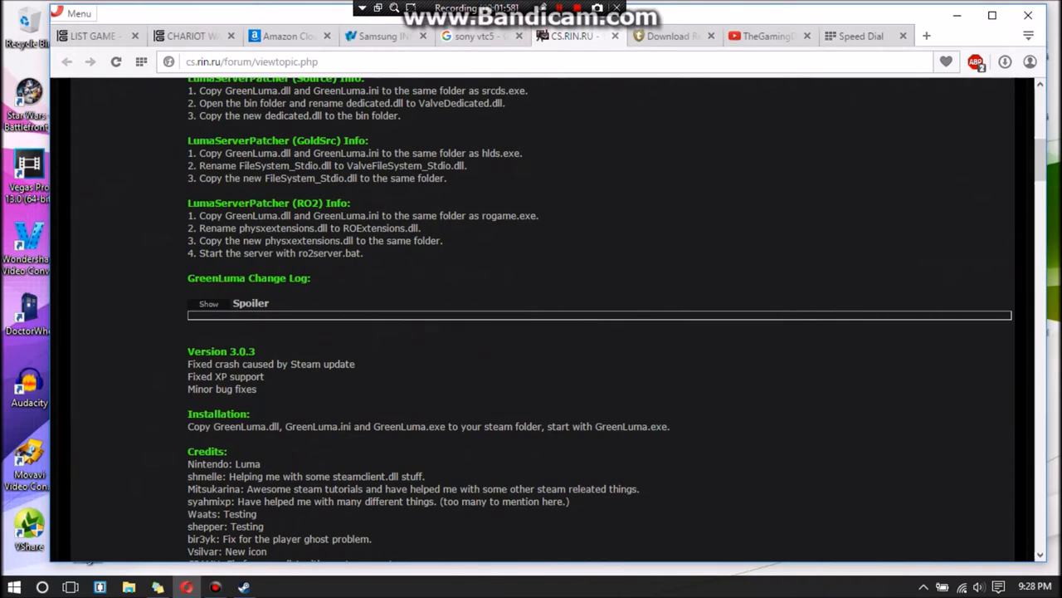
pyautogui.scroll(-3)
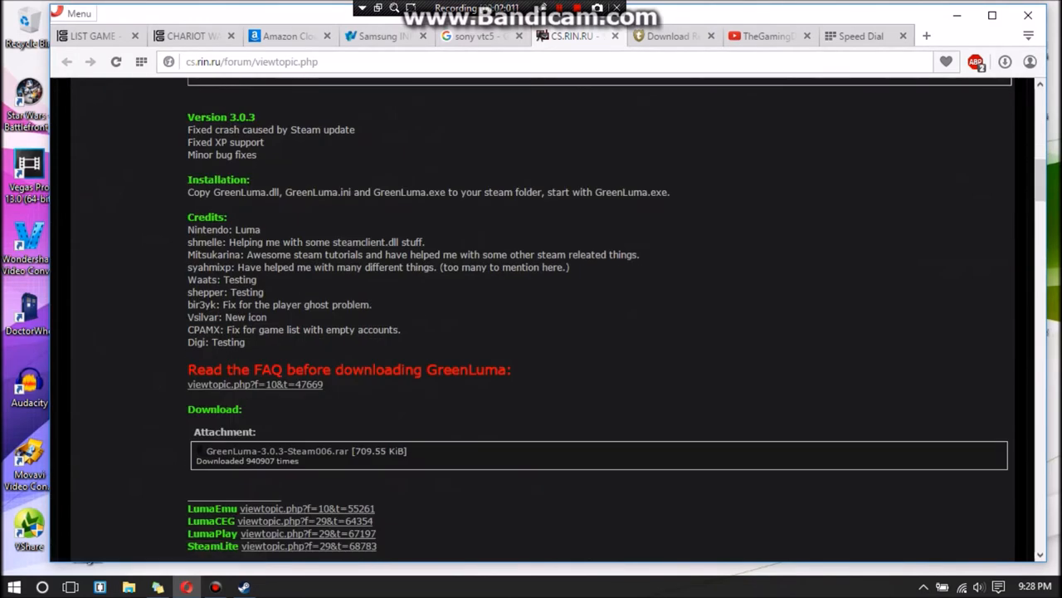
pyautogui.doubleClick(215, 408)
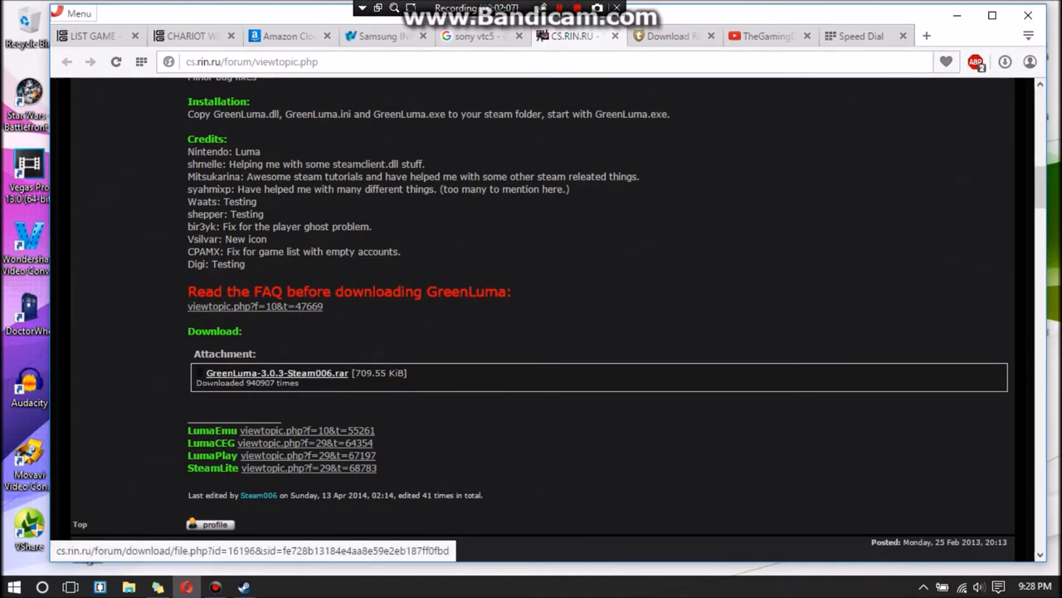
pyautogui.click(276, 373)
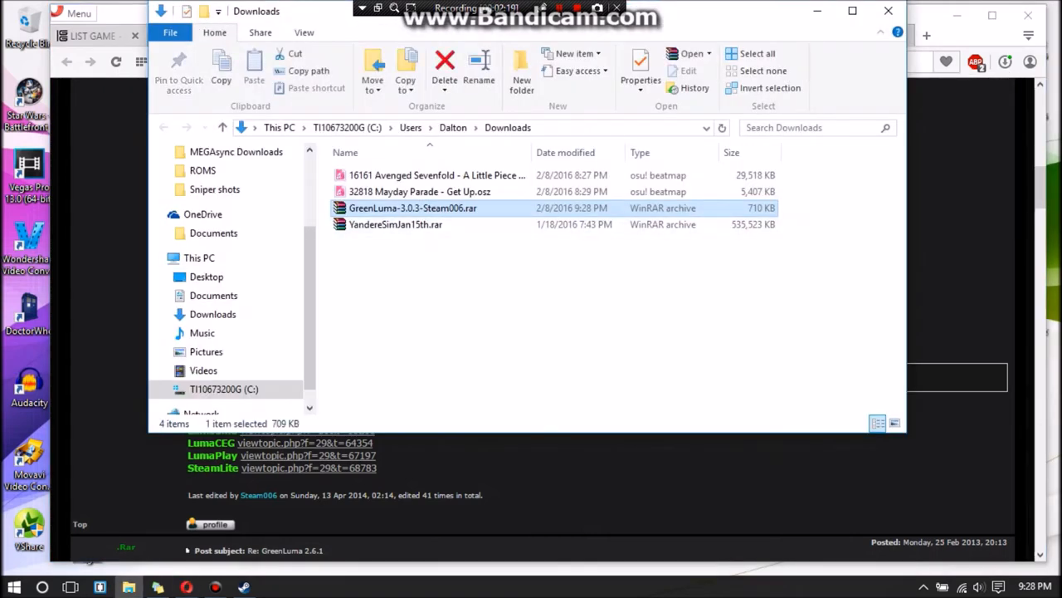
# - Open the GreenLuma archive in WinRAR and browse Explorer to C:\Program Files (x86)\Steam
pyautogui.doubleClick(412, 208)
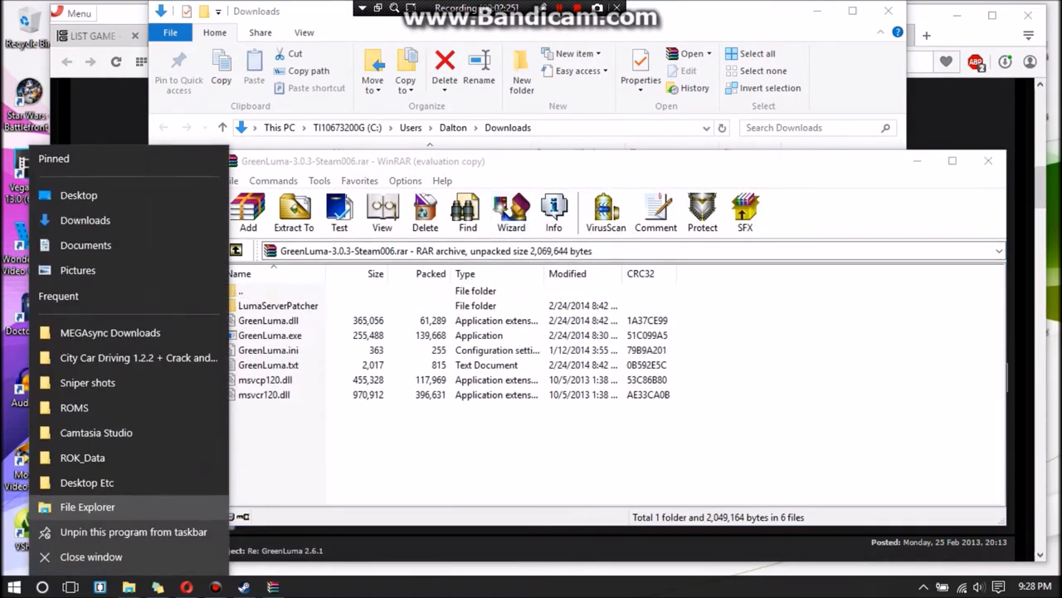
pyautogui.click(87, 507)
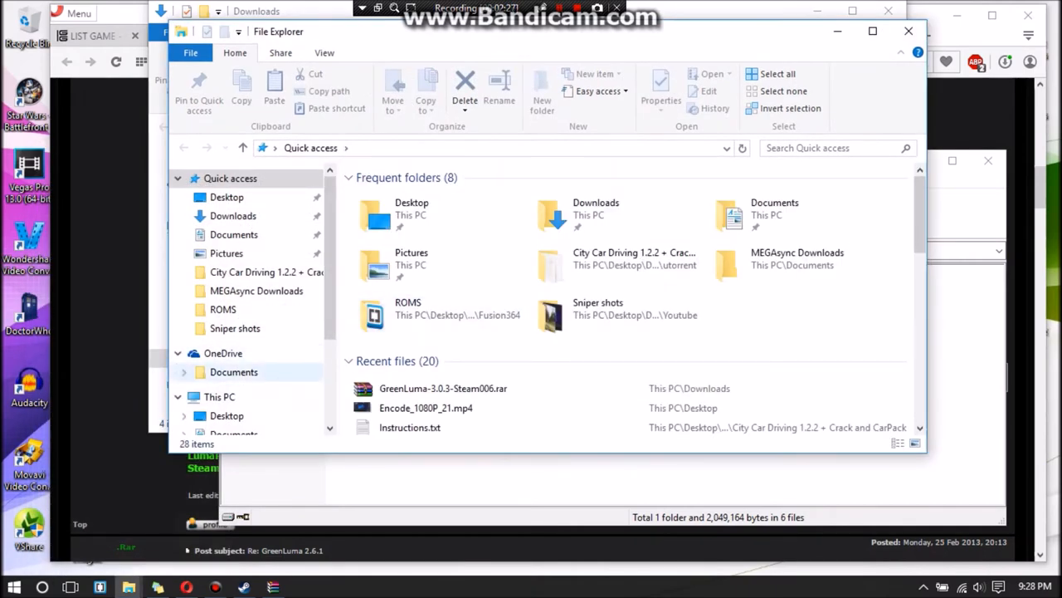
pyautogui.click(220, 396)
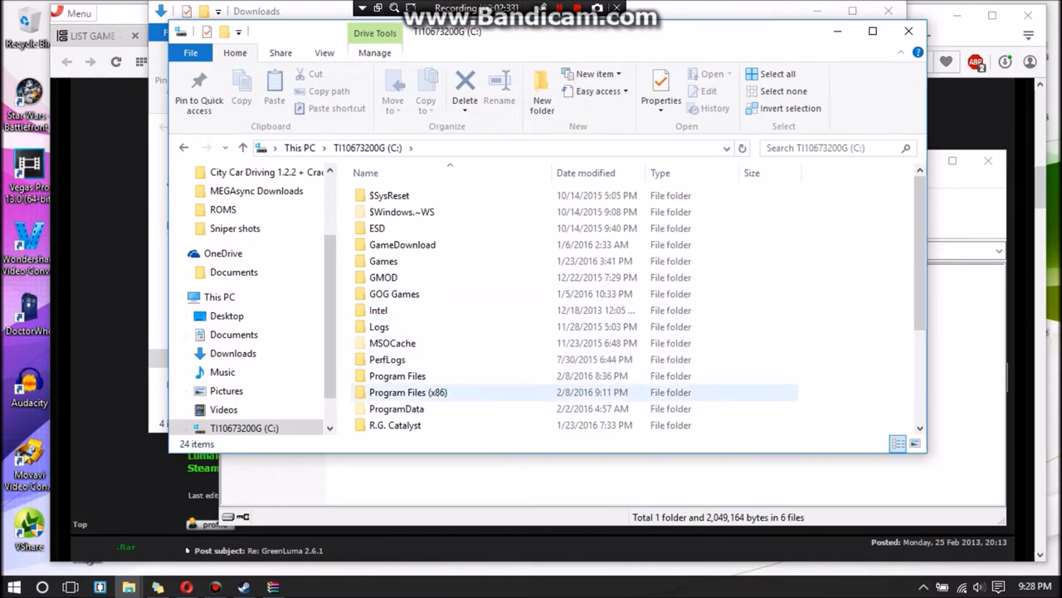
pyautogui.doubleClick(408, 392)
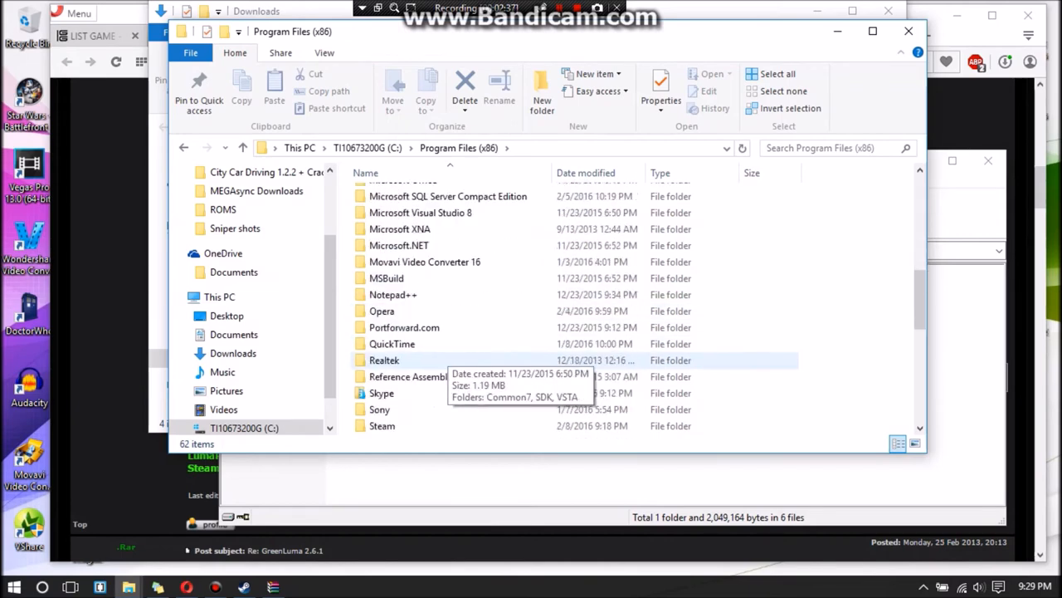
pyautogui.scroll(-3)
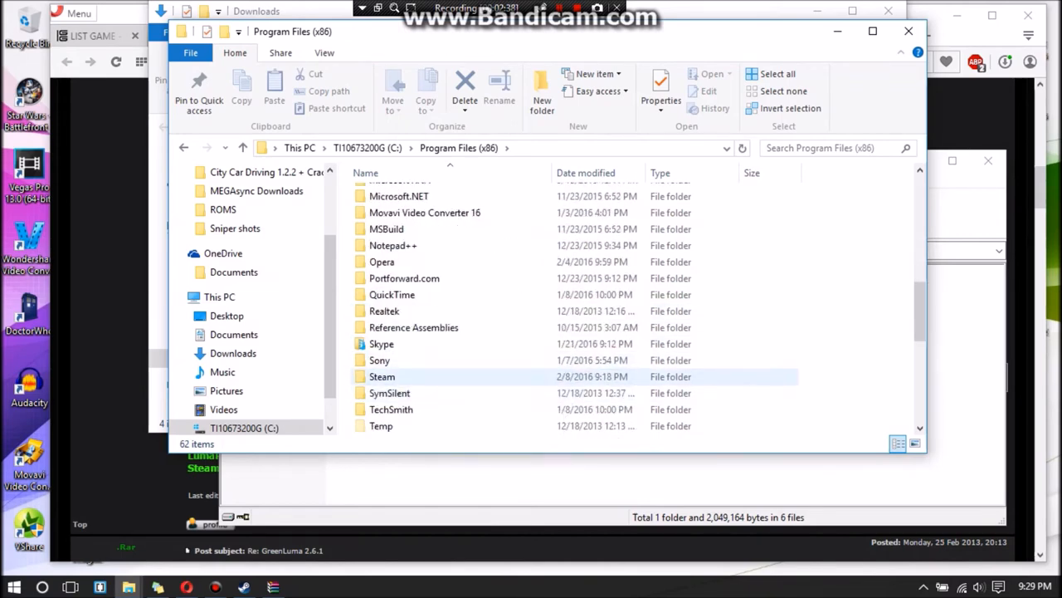
pyautogui.doubleClick(382, 376)
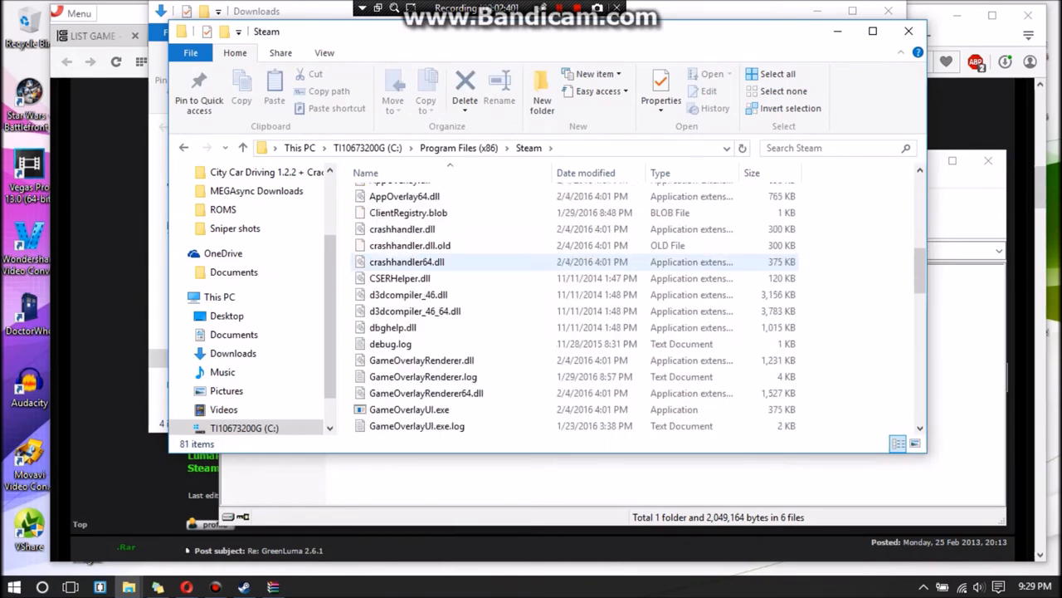
pyautogui.scroll(-3)
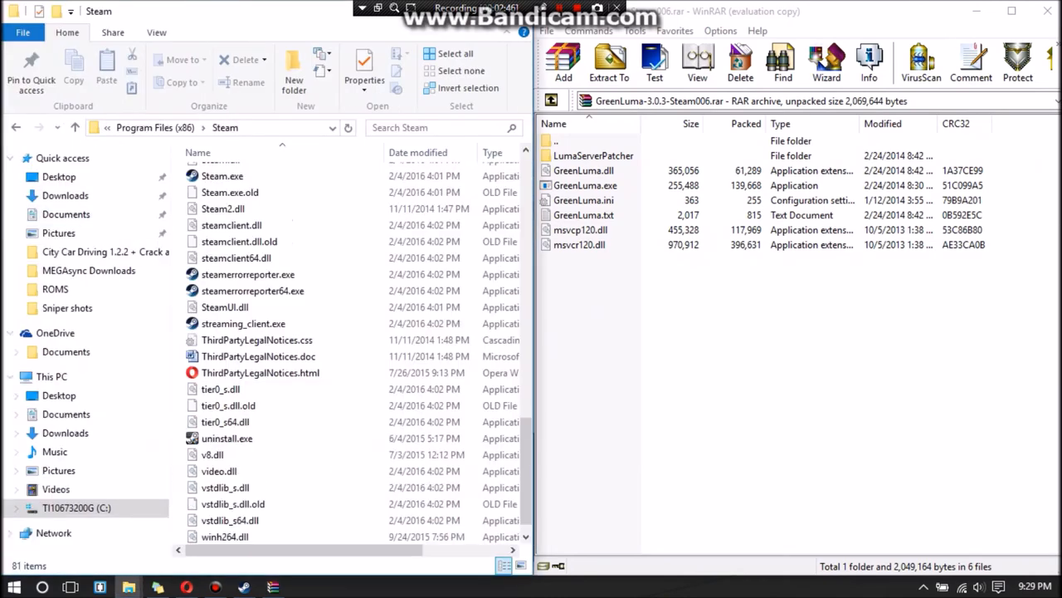
# - Select the GreenLuma files in the archive and look through the LumaServerPatcher subfolders
pyautogui.moveTo(581, 185); pyautogui.dragTo(581, 249)
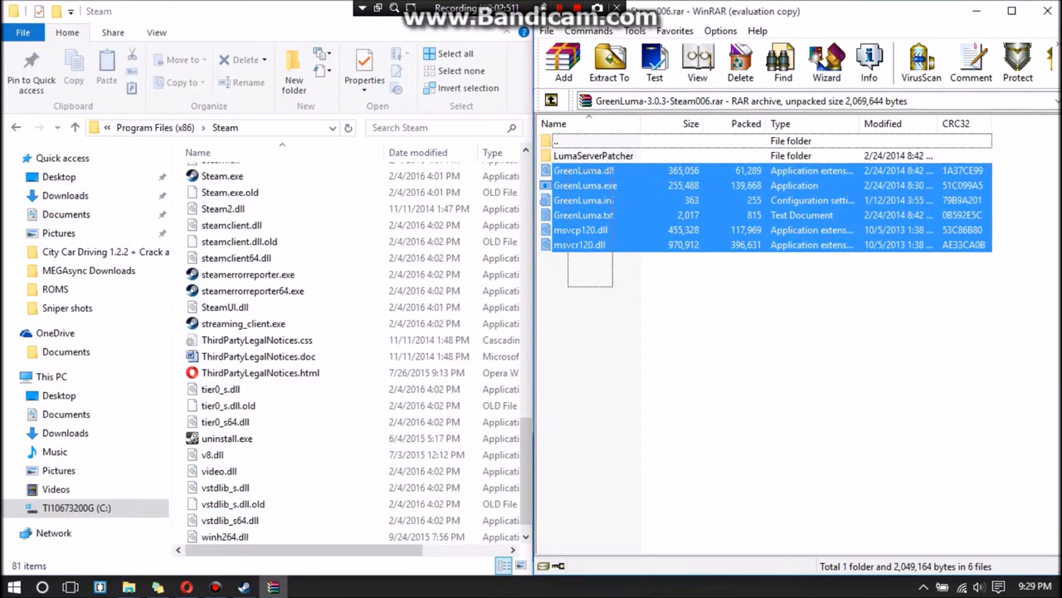
pyautogui.doubleClick(593, 155)
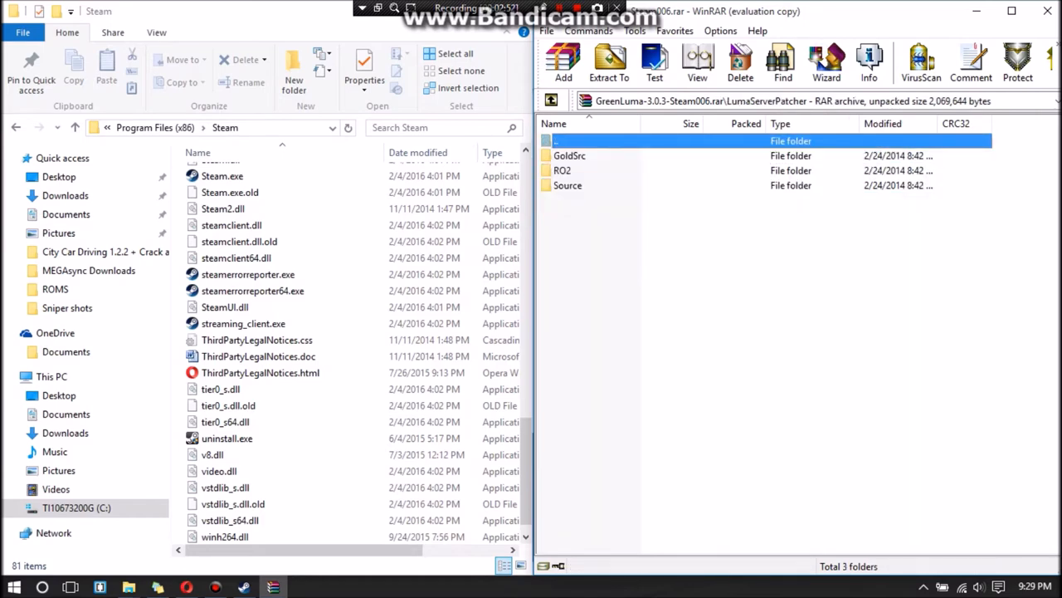
pyautogui.click(570, 156)
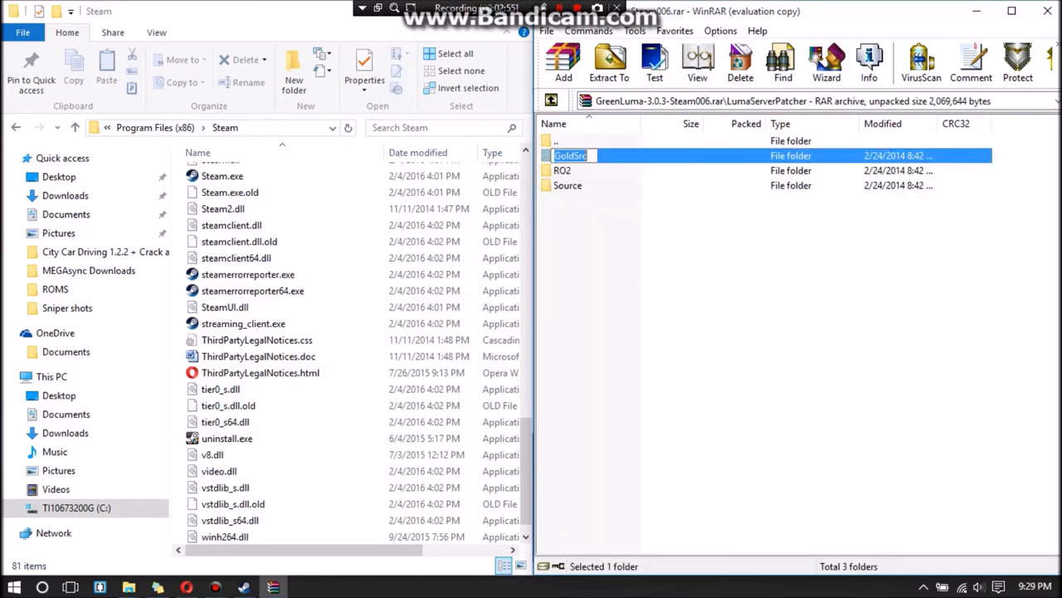
pyautogui.doubleClick(571, 155)
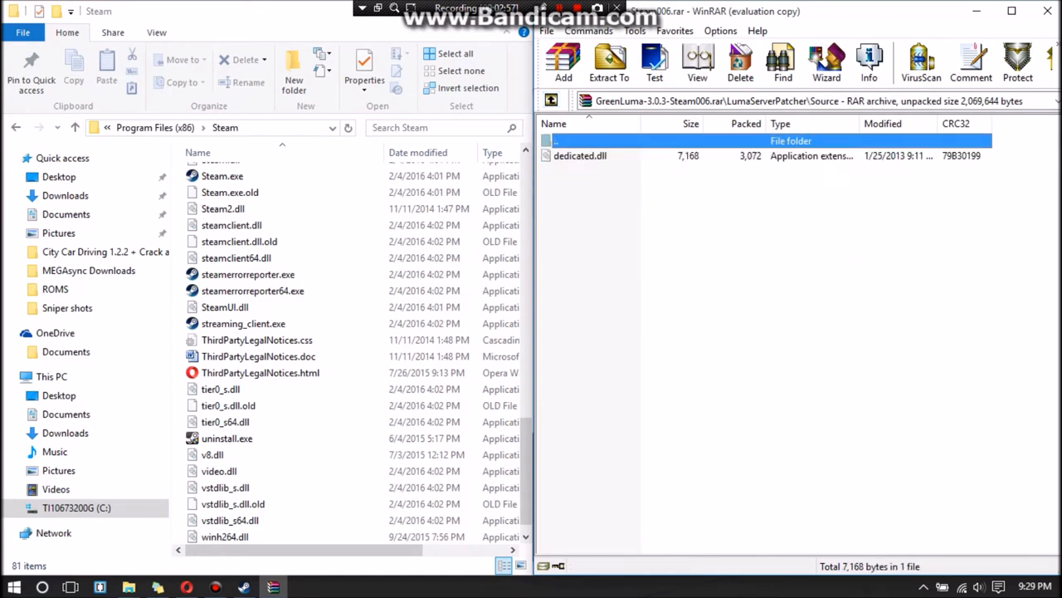
pyautogui.doubleClick(581, 140)
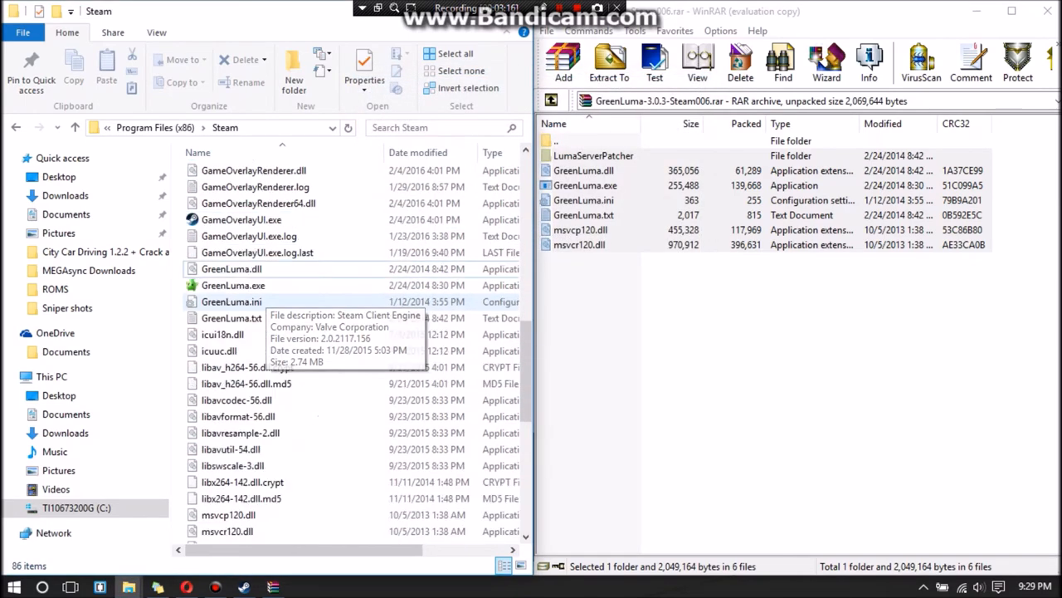
# - Select the copied GreenLuma.exe and bring up its context menu
pyautogui.click(233, 284)
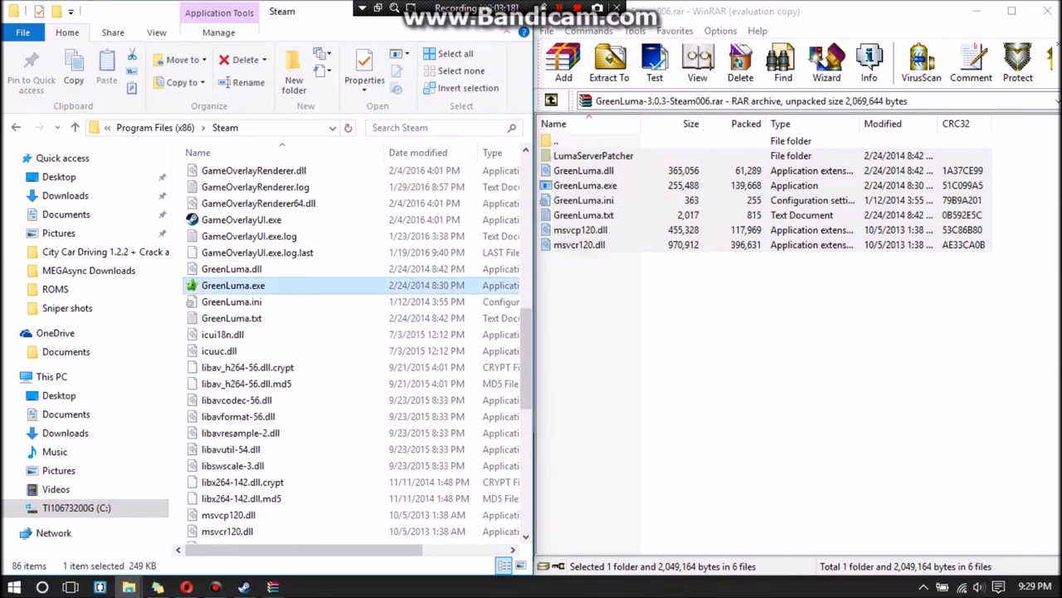
pyautogui.moveTo(233, 285)
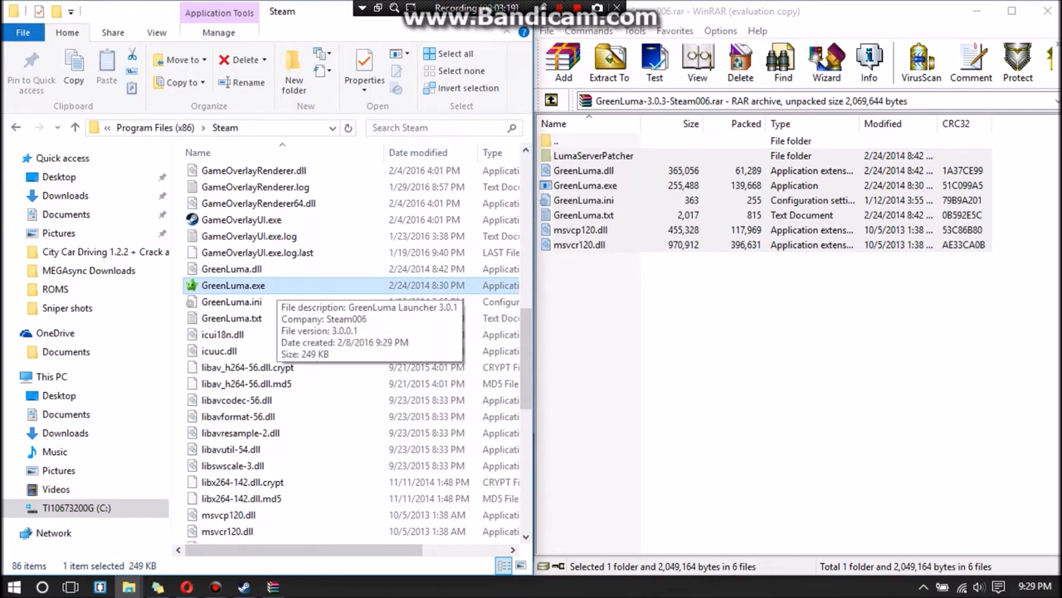
pyautogui.rightClick(233, 285)
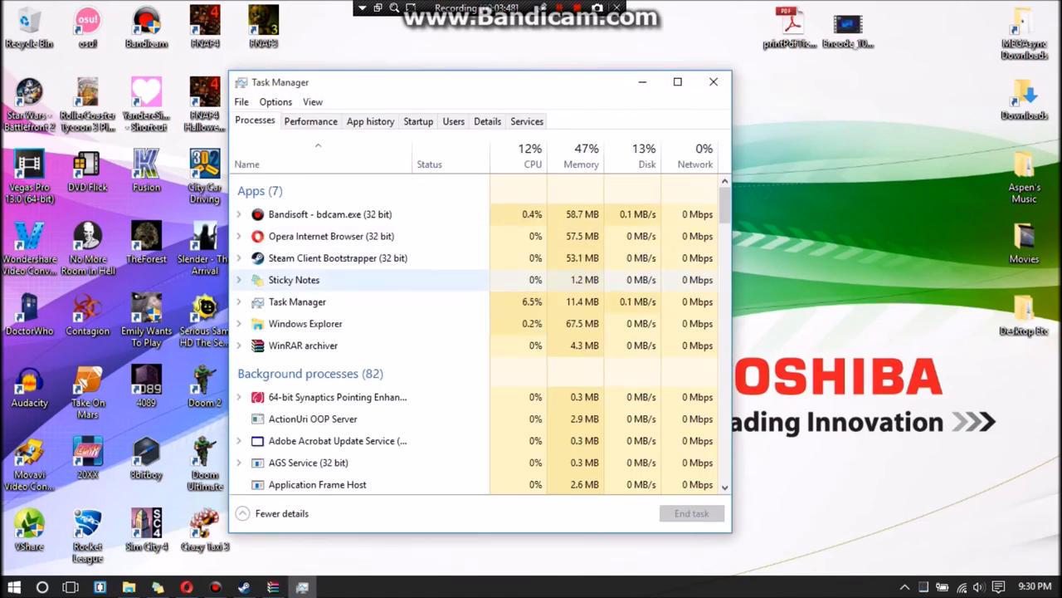
# - End Steam Client Bootstrapper in the Processes list, then close Task Manager
pyautogui.click(338, 258)
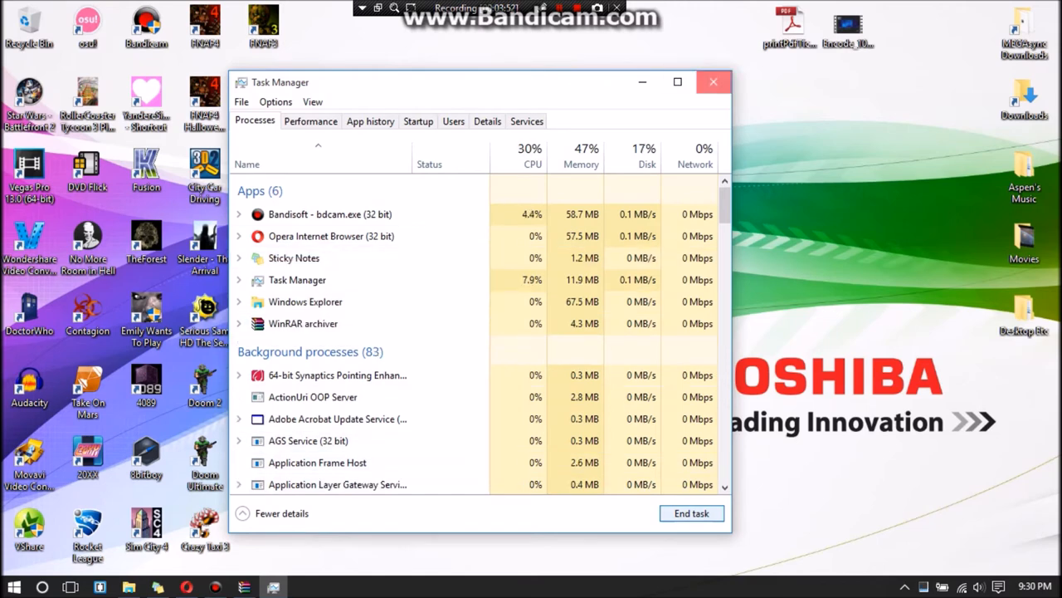
pyautogui.click(712, 81)
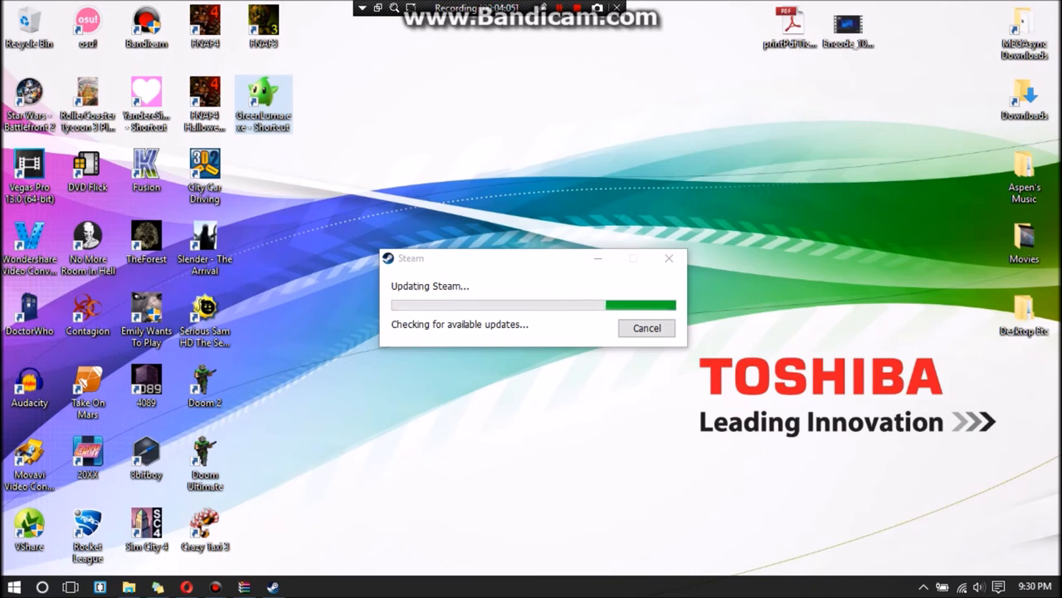
# - Wait out Steam's update check window until only the GreenLuma desktop shortcut remains
pyautogui.click(646, 327)
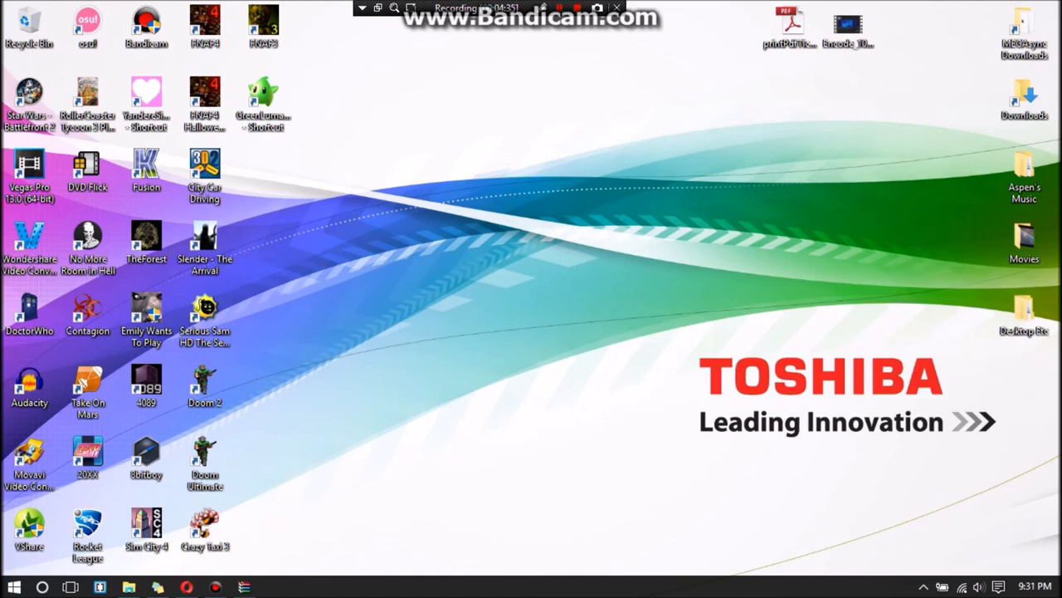
pyautogui.moveTo(263, 96)
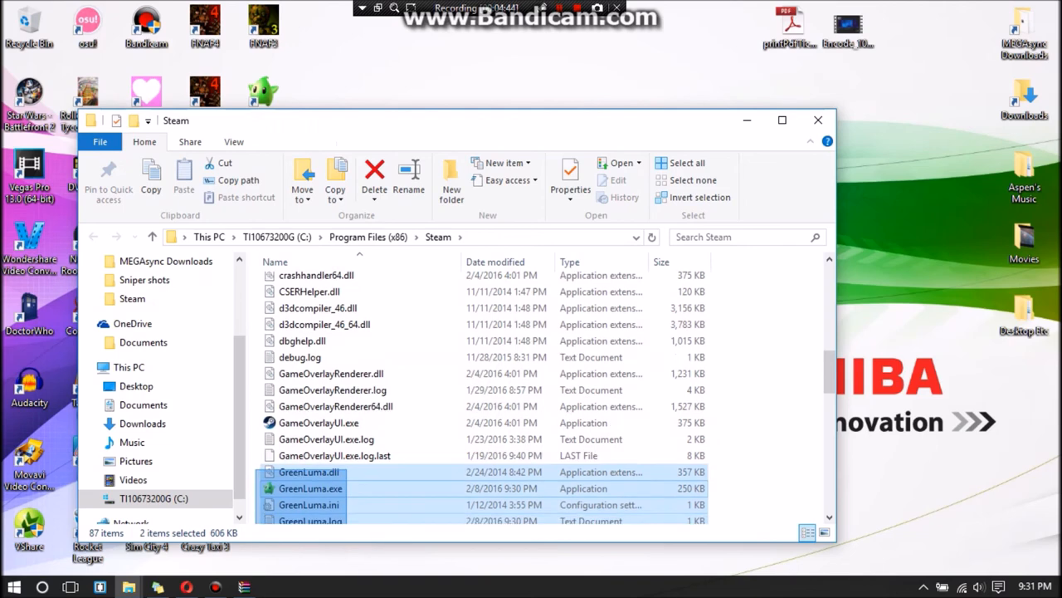
# - Check the Steam folder, close it, and delete the broken GreenLuma desktop shortcut
pyautogui.scroll(-3)
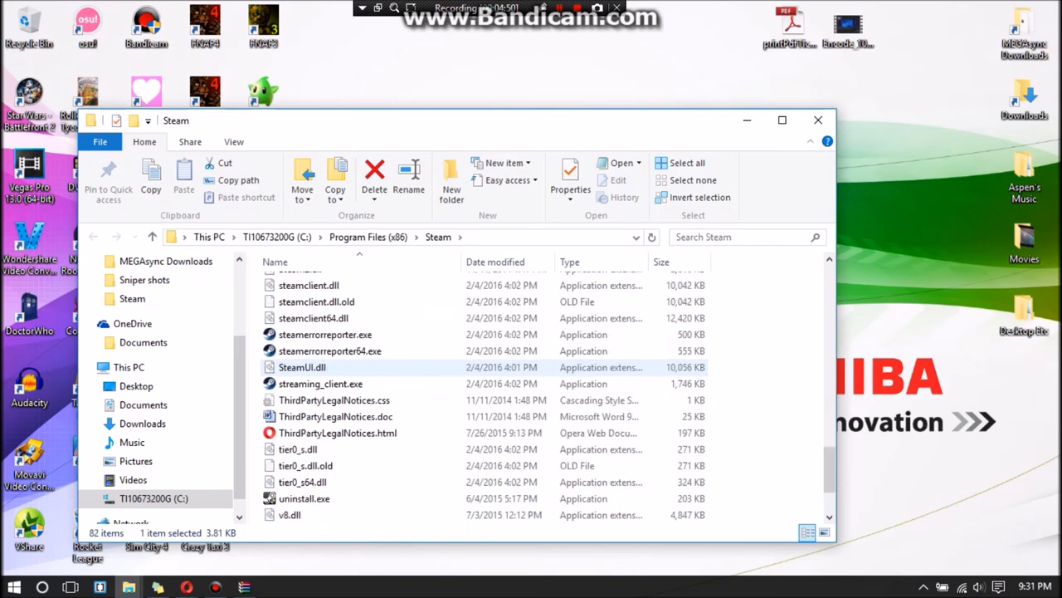
pyautogui.scroll(-3)
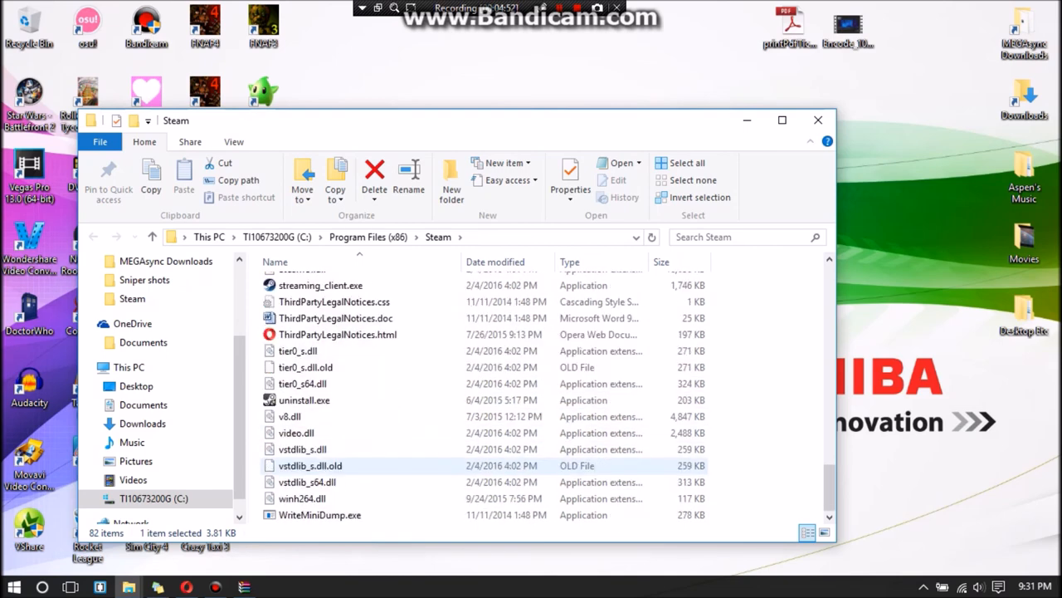
pyautogui.scroll(3)
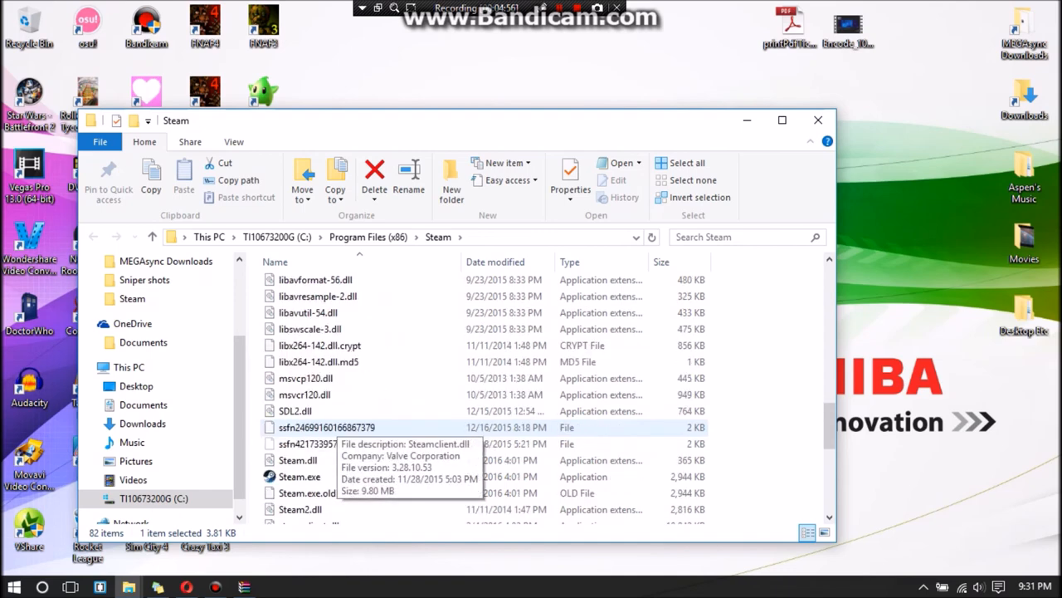
pyautogui.click(304, 378)
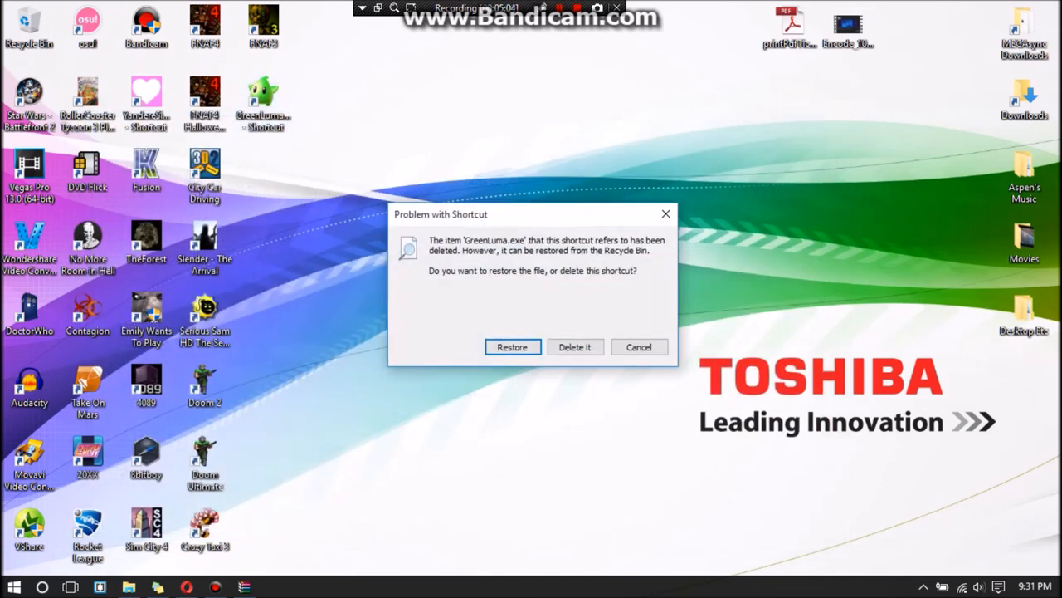
pyautogui.click(574, 347)
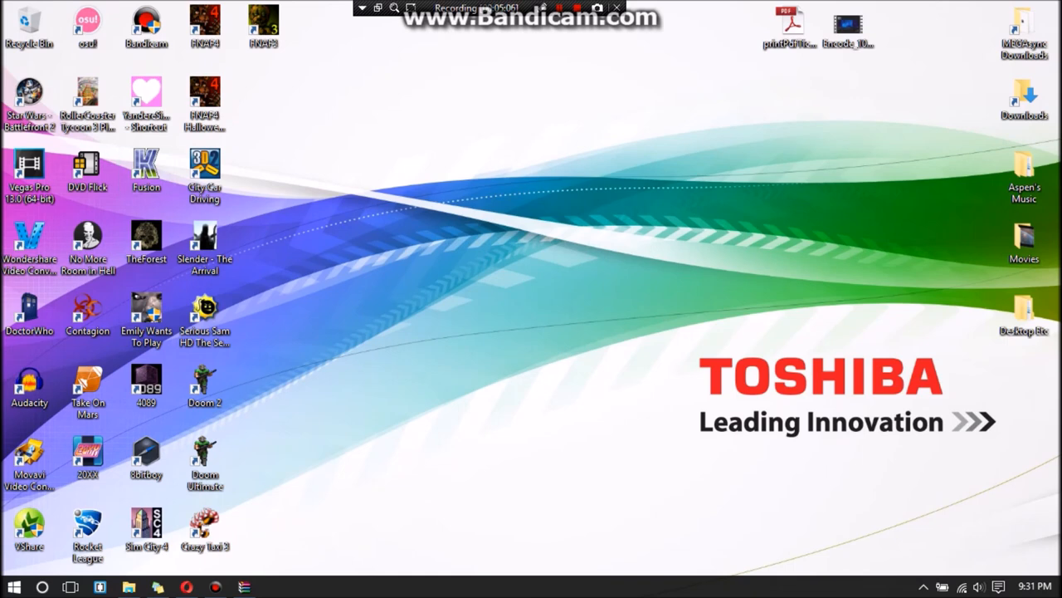